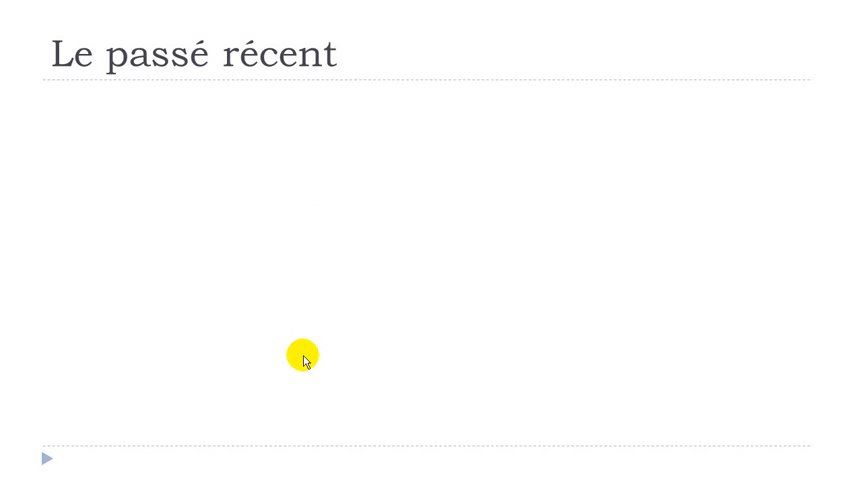
Advance the slideshow past the Le passé récent slide to the closing 'More material...' slide.
key(Right)
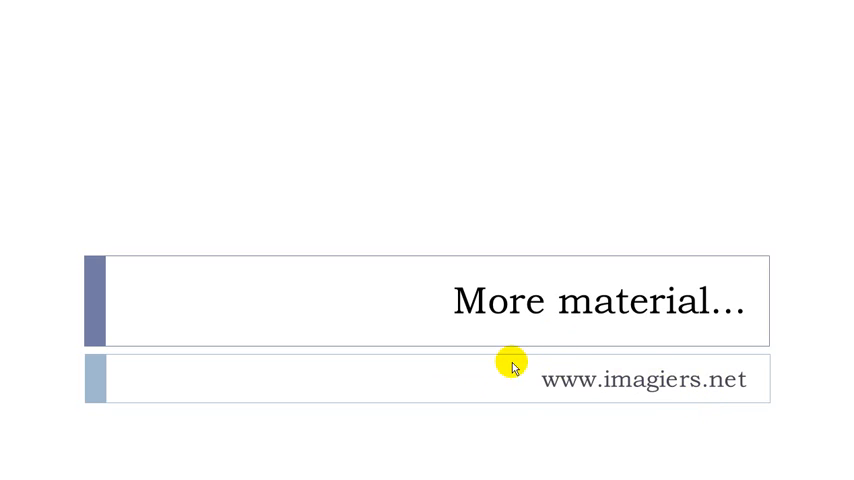
mouse_move(667, 383)
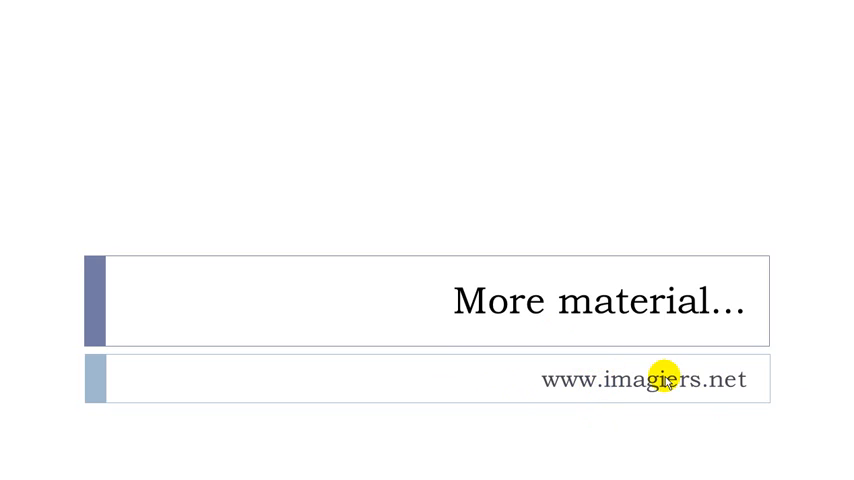